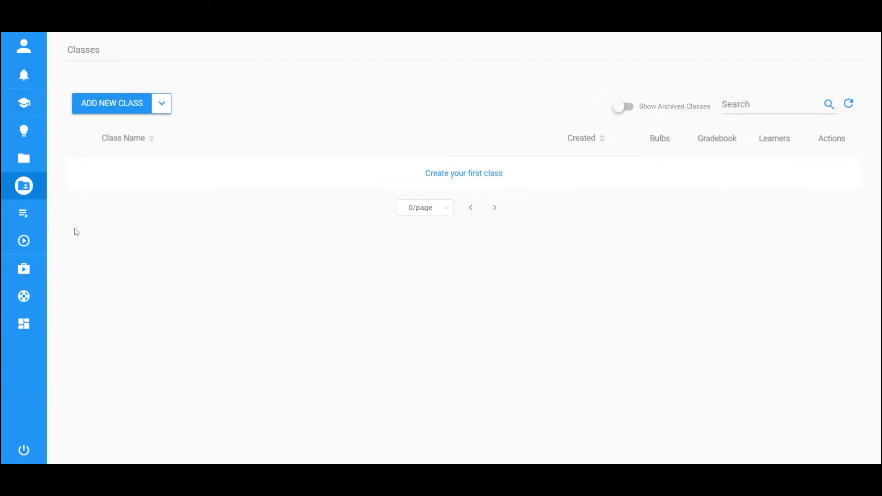
Step: From the sidebar's My Bulbs list, start a new bulb
click(59, 130)
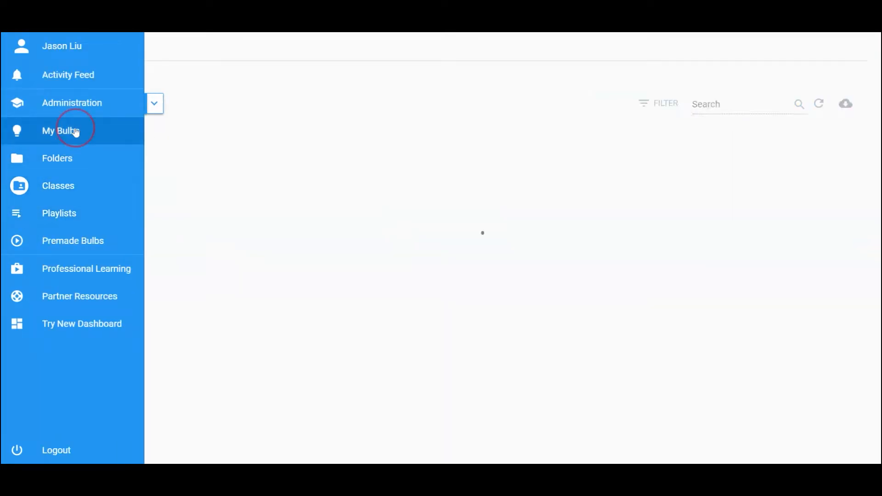
click(58, 130)
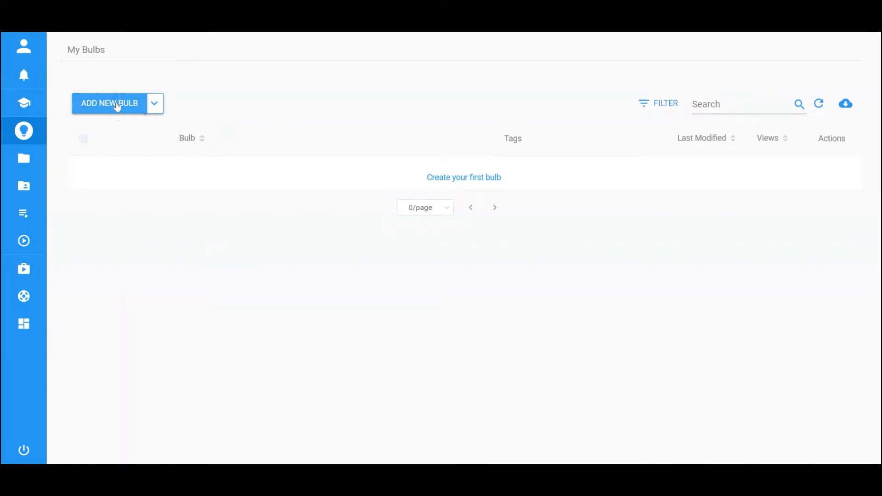
click(109, 103)
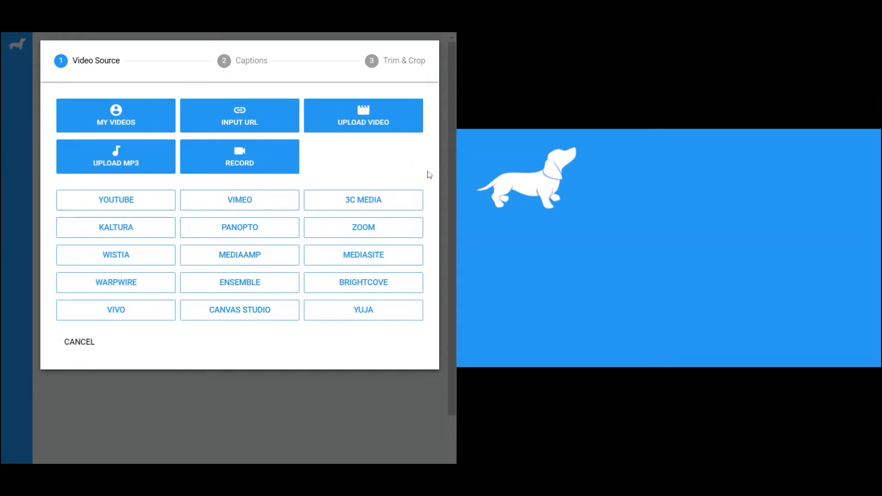
click(116, 115)
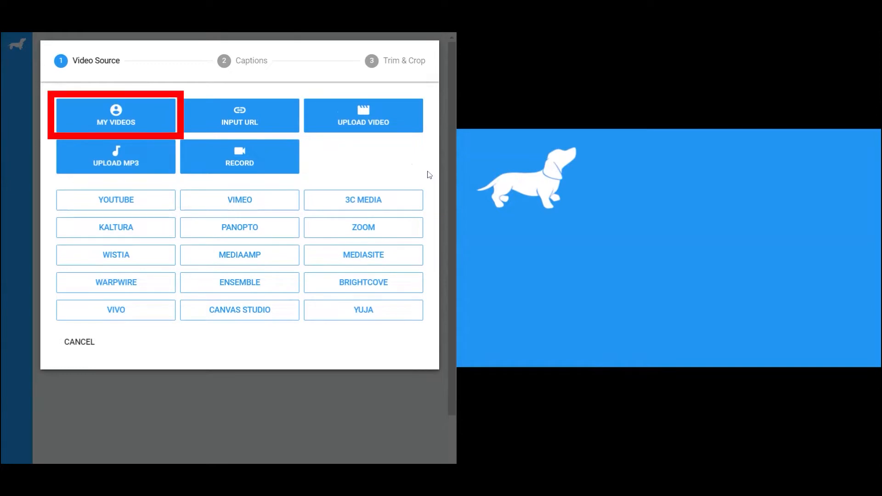
click(239, 115)
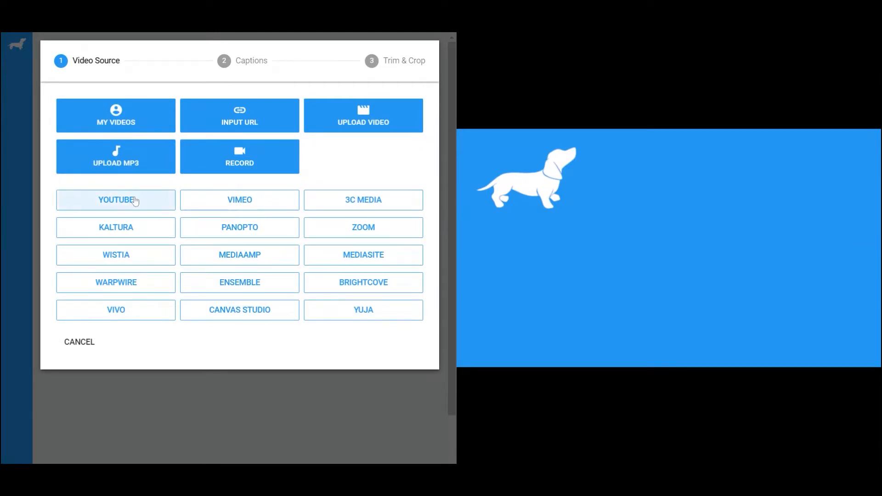
Step: Pick the YouTube 'Solar System 101 | National Geographic' video and retitle it 'Lesson 1'
click(115, 200)
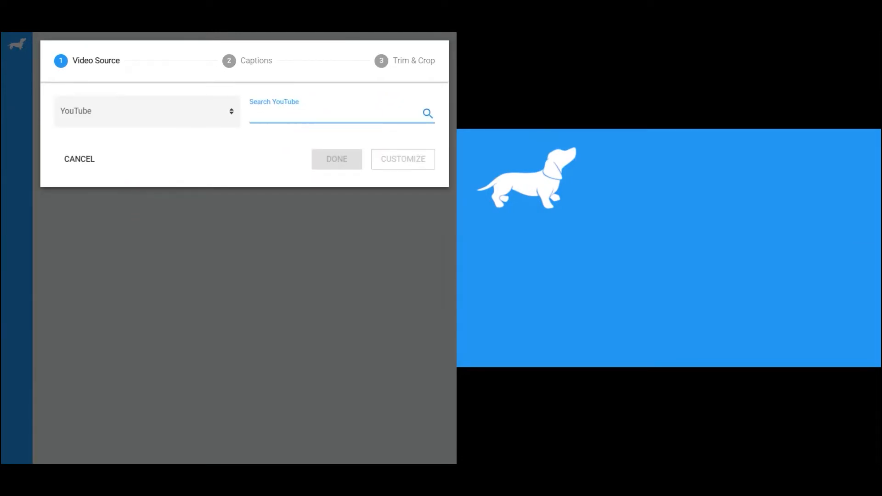
text(Solar system 101)
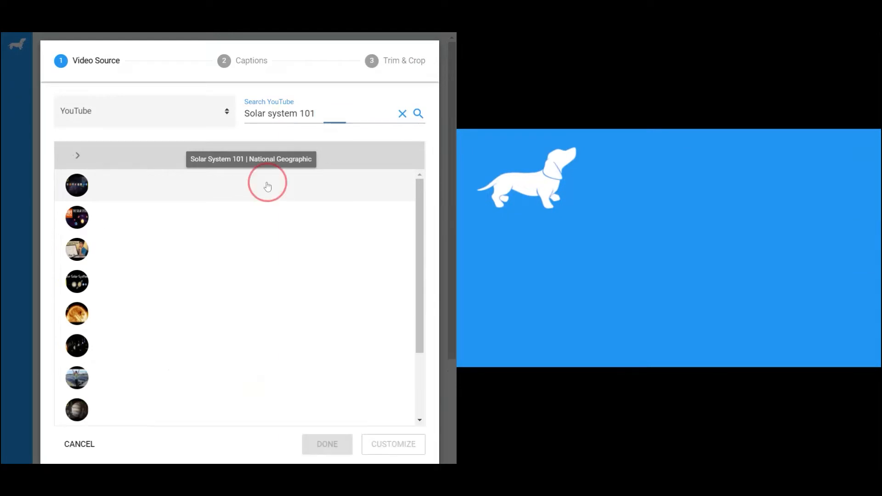
click(77, 185)
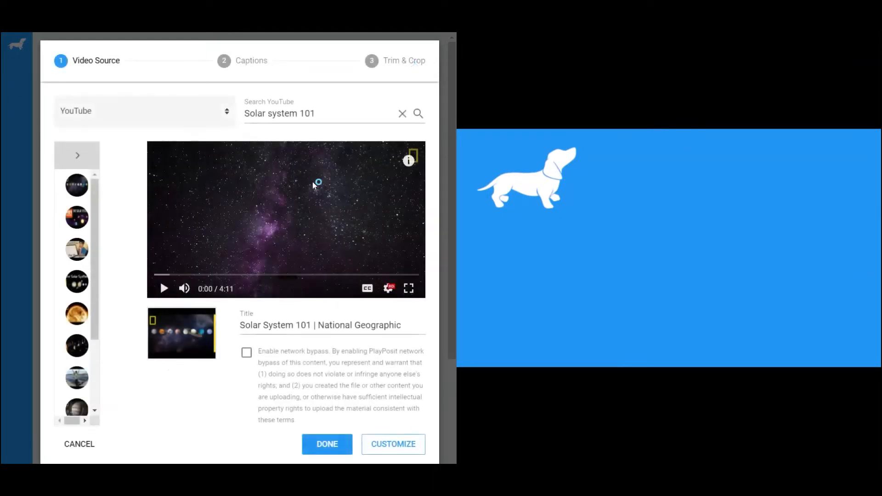
triple_click(319, 325)
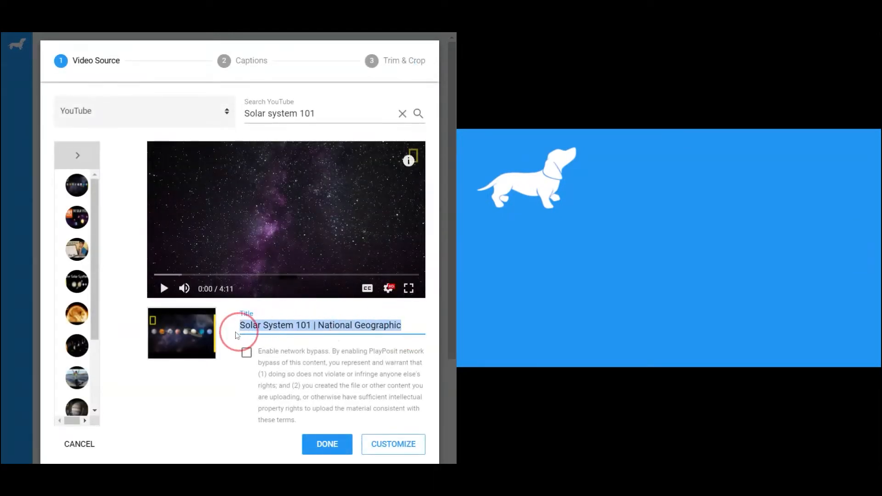
text(Lesson 1)
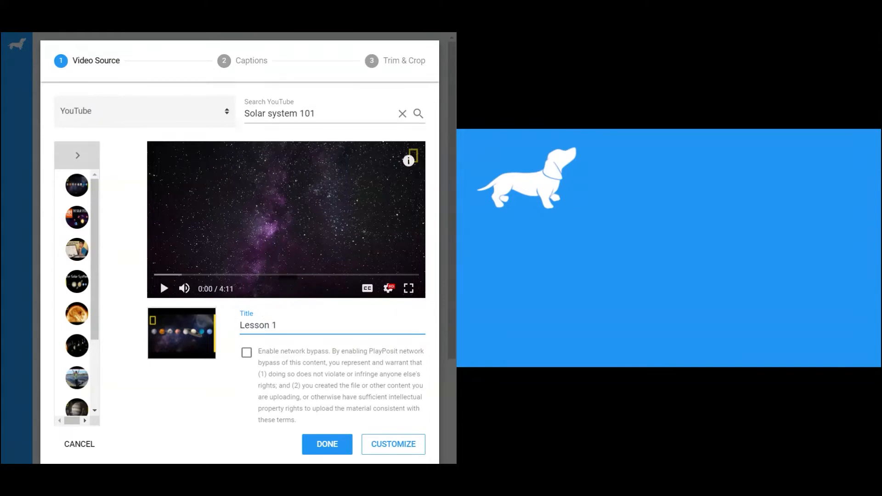
click(327, 444)
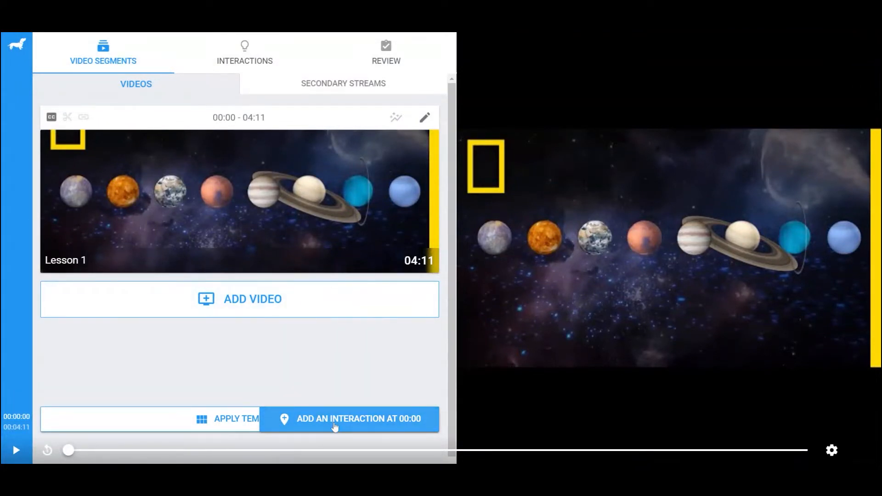
Step: Add a 00:00 pause reading "Let's learn about solar system today!"
click(349, 418)
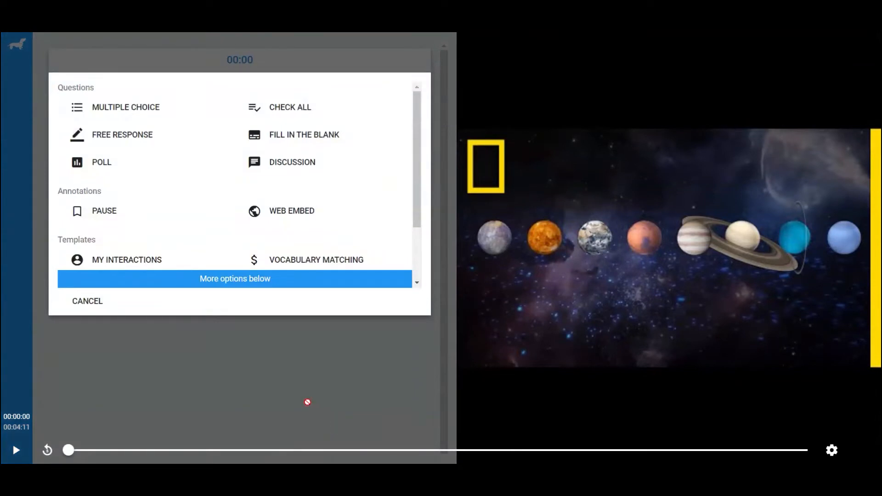
mouse_move(129, 216)
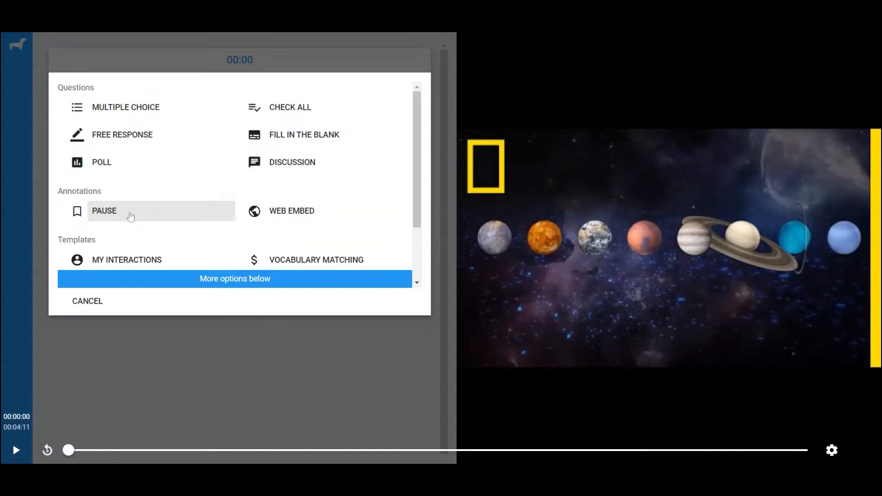
click(104, 210)
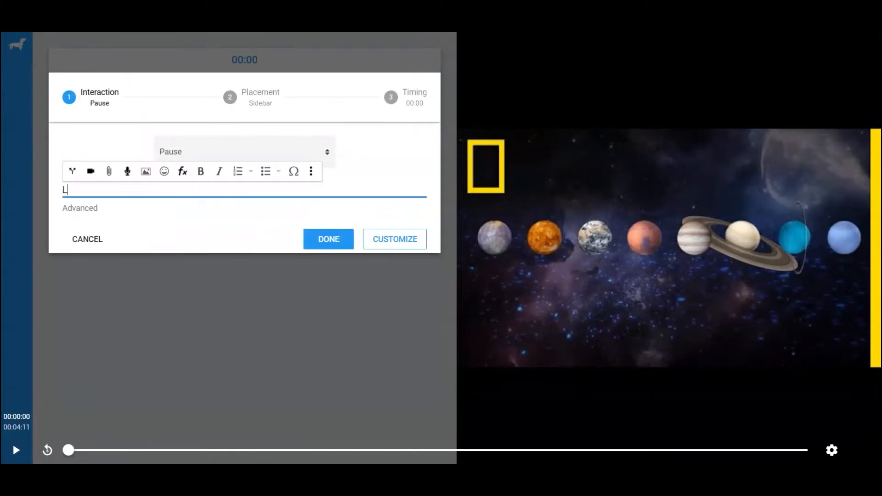
text(et's learn about solar system today!)
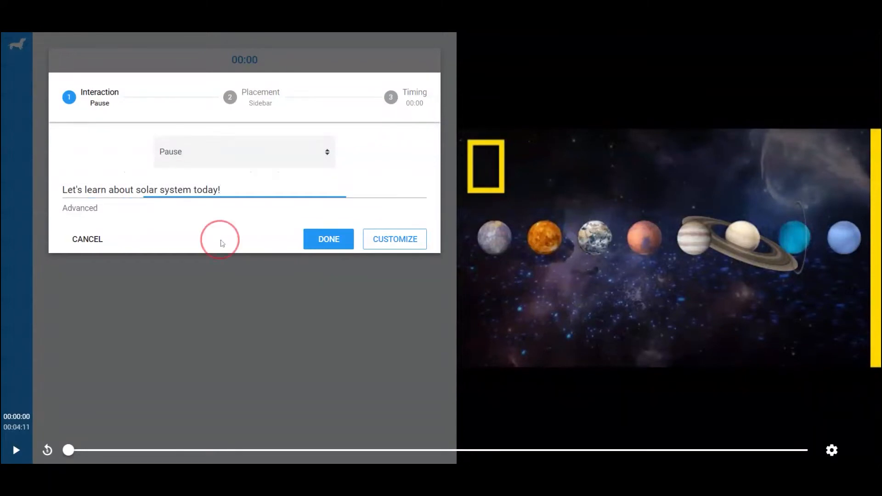
click(328, 239)
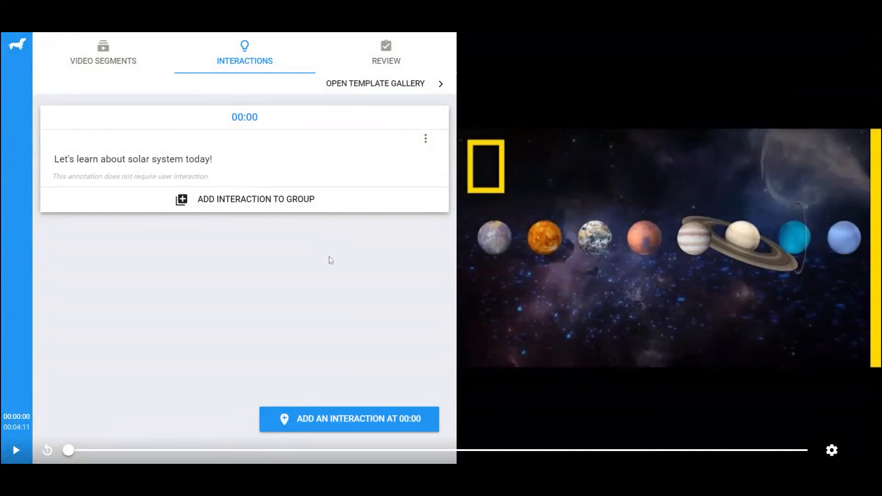
Step: Move the video to 01:12 and start a new interaction there
drag(69, 450, 118, 450)
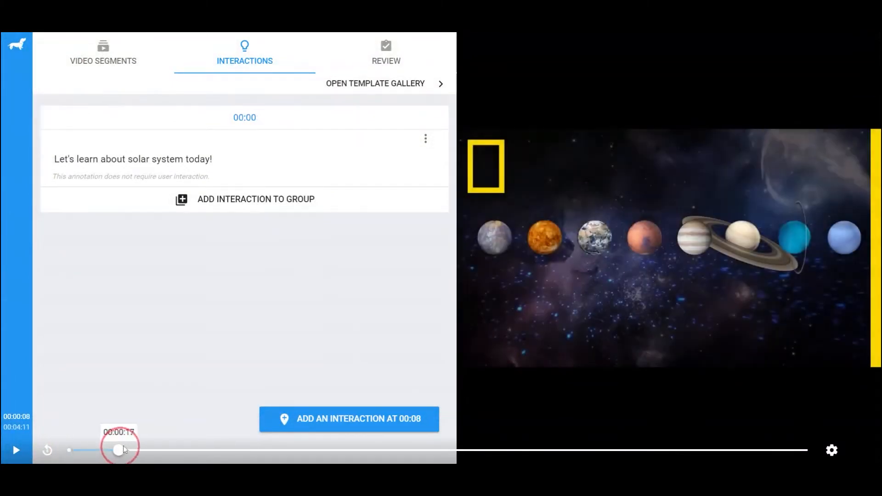
drag(117, 450, 290, 449)
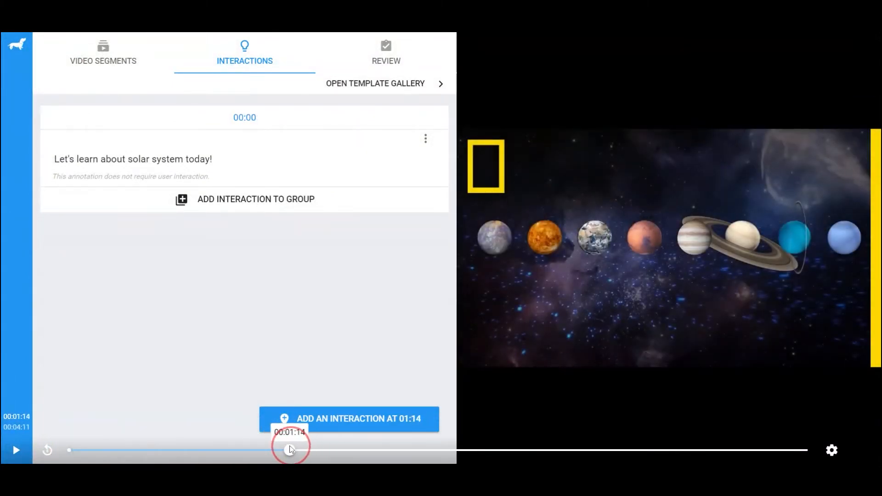
drag(291, 449, 282, 449)
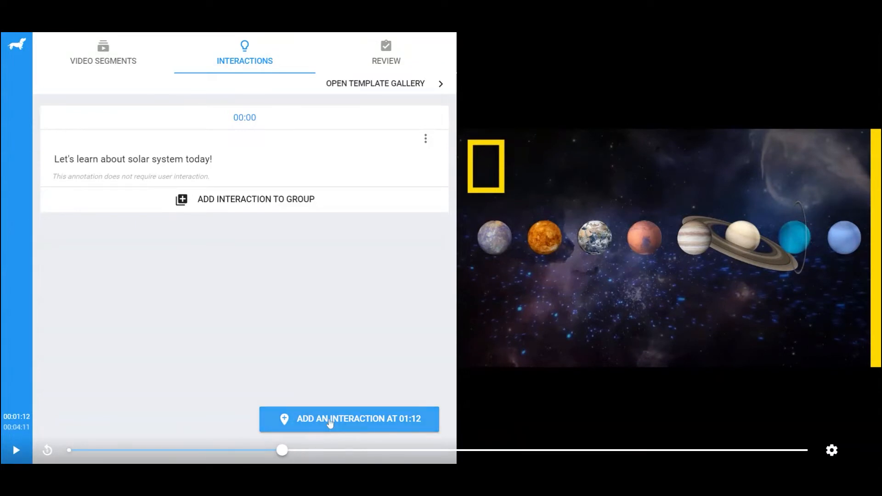
click(348, 418)
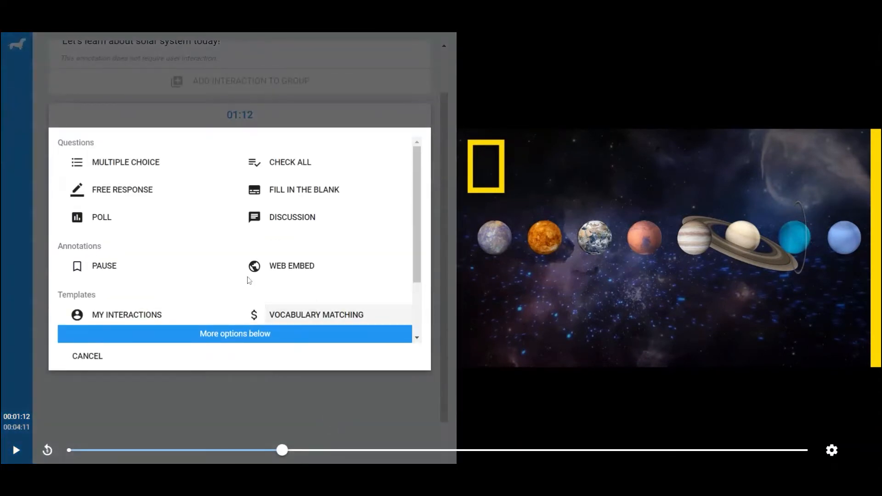
Step: Write "Which planet is the smallest?" with Mercury, Venus, Earth, Mars; Mercury correct
click(125, 163)
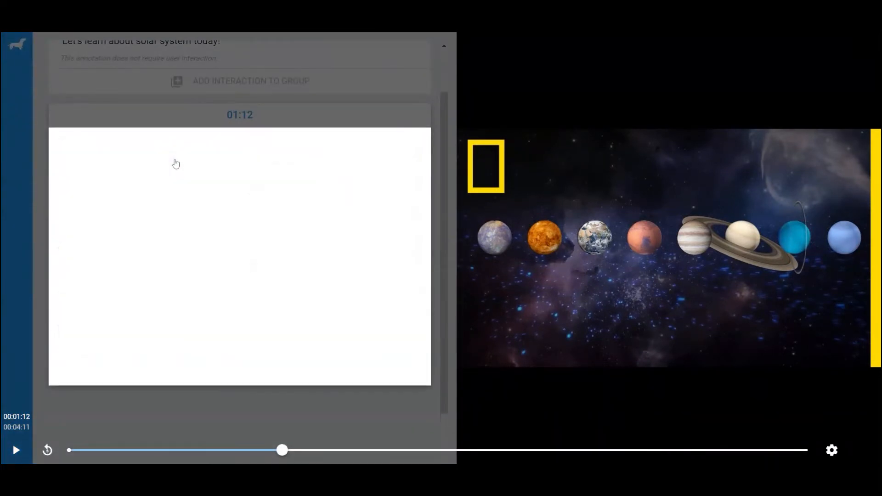
text(Which planet is the smallest?)
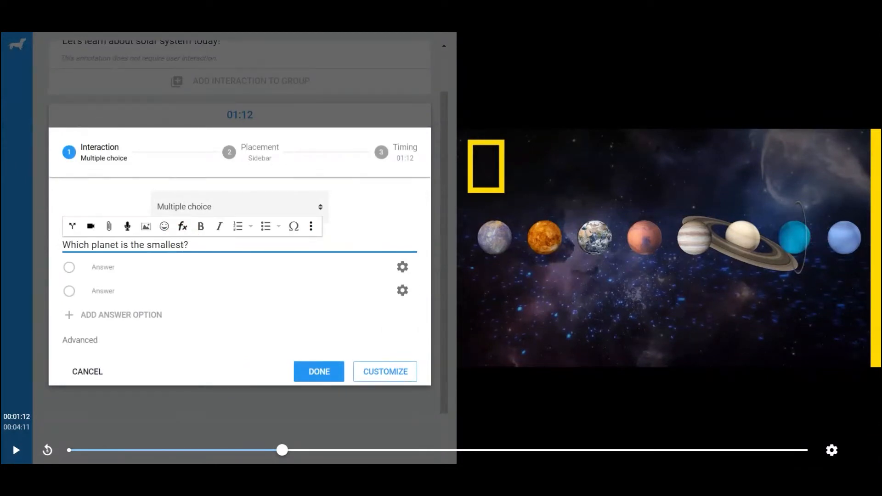
text(Venus)
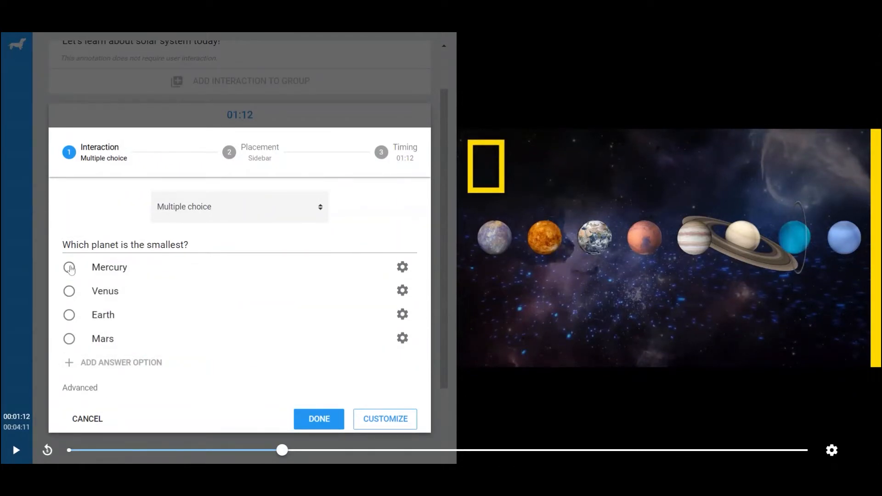
click(68, 268)
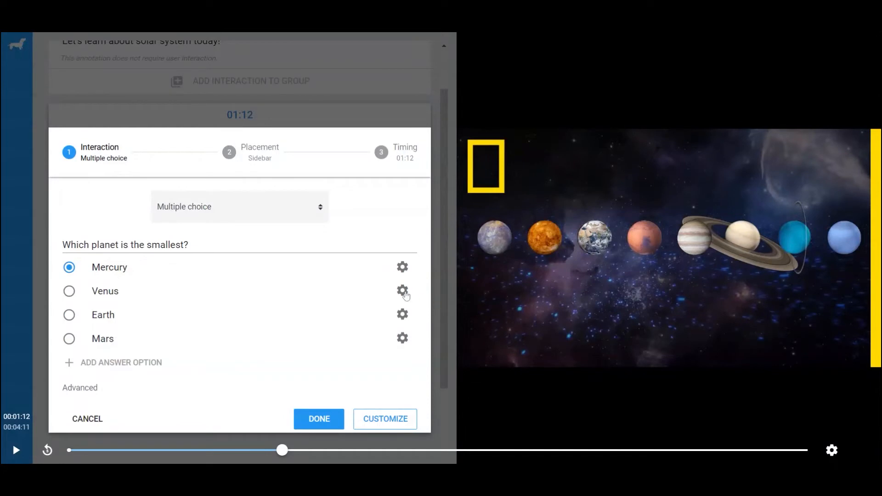
Step: Give Venus the feedback "Mercury is the smallest planet." and finish the question
click(403, 290)
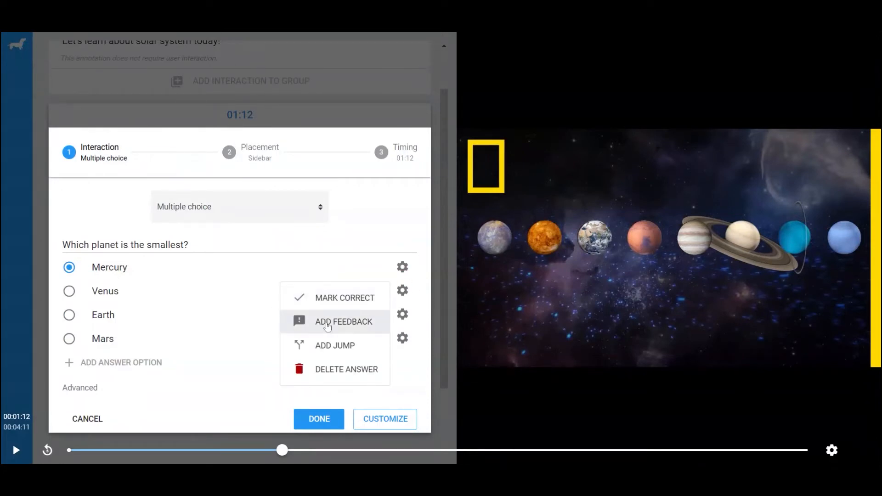
click(343, 321)
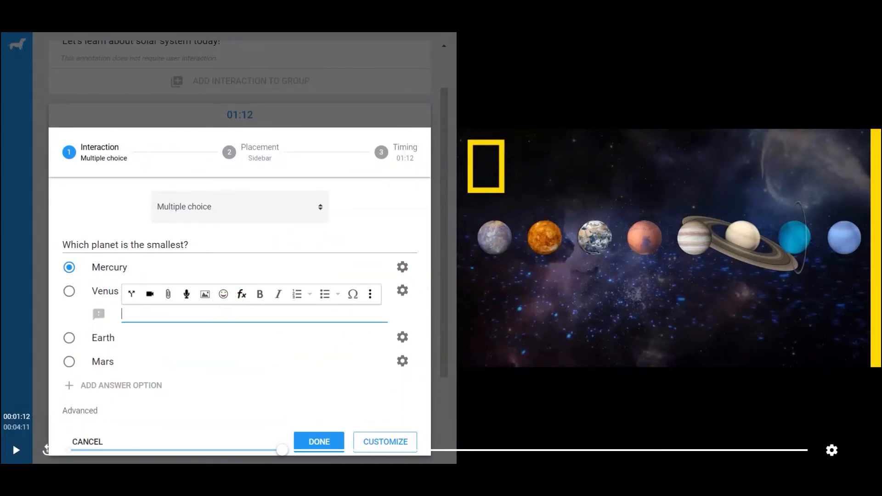
text(Mercury is the smallest)
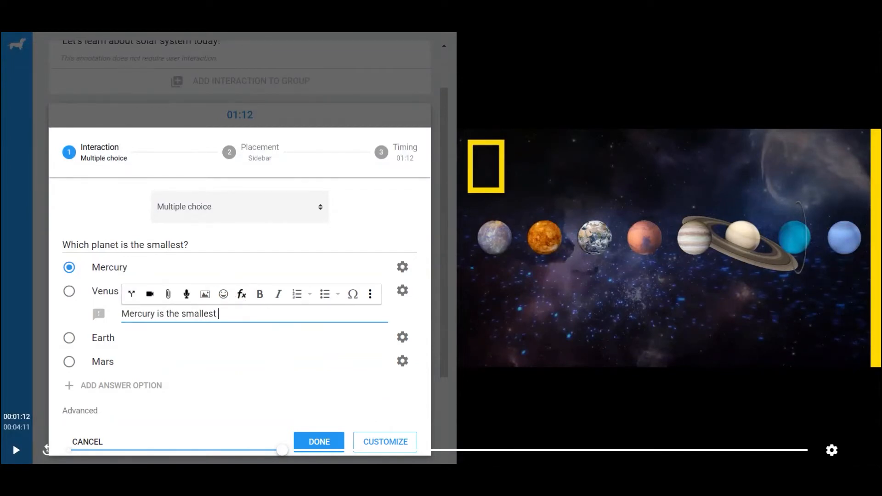
text(planet.)
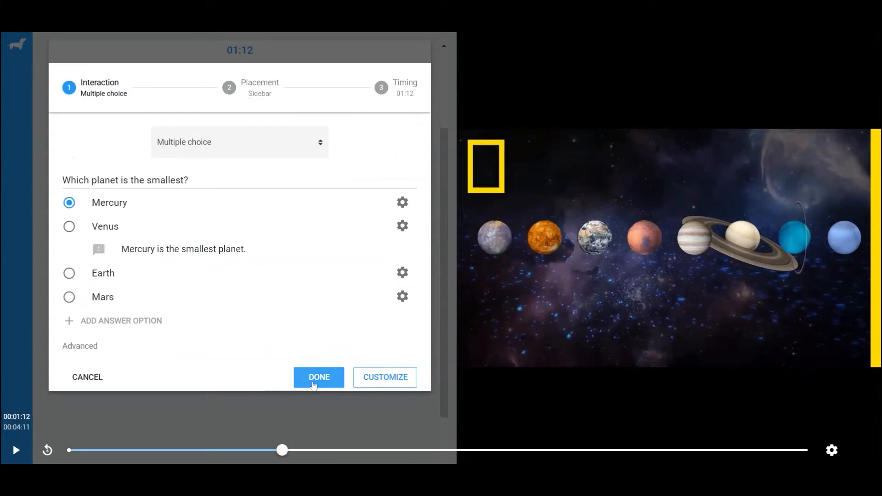
click(318, 377)
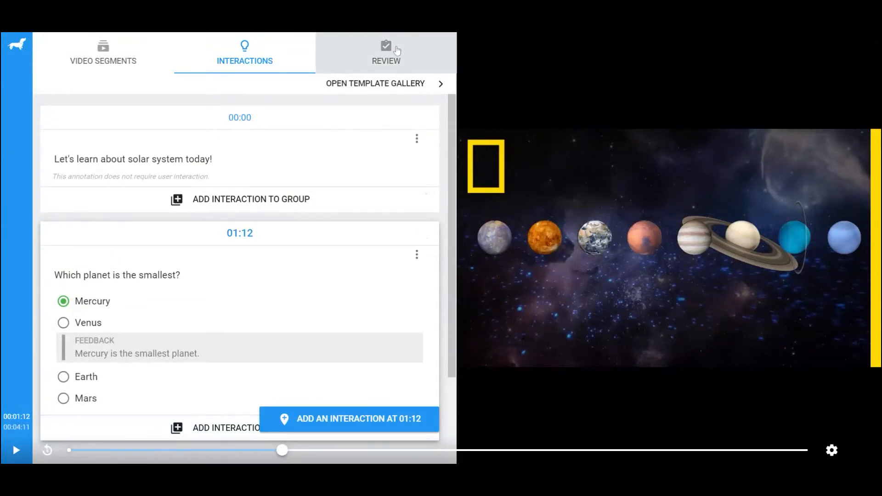
Step: Tag the bulb with Solar system, 6th-8th and Science, and save changes
click(386, 53)
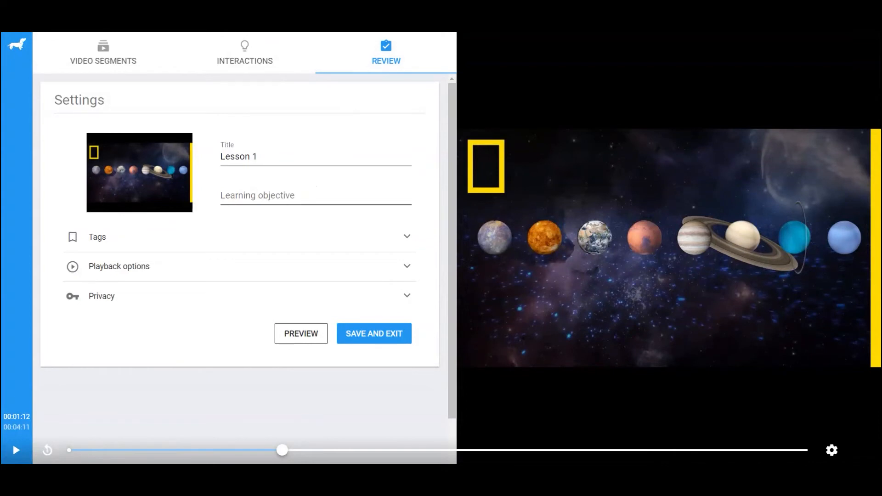
click(315, 195)
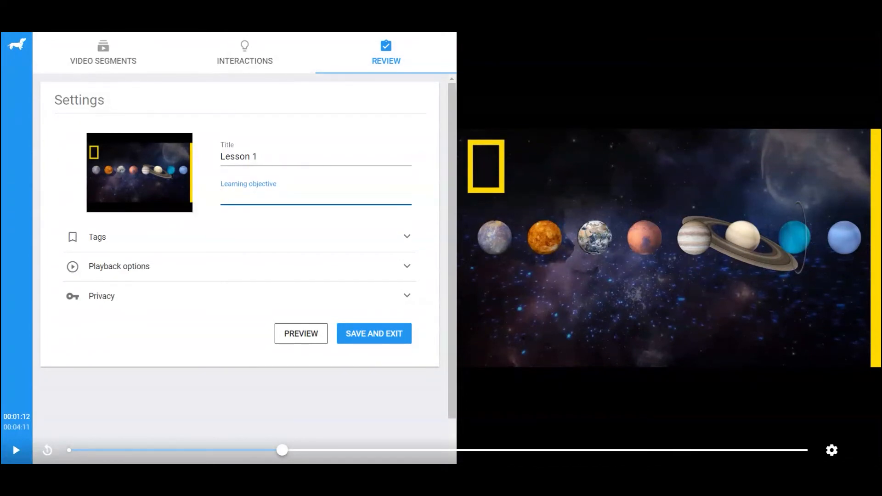
text(Solar system)
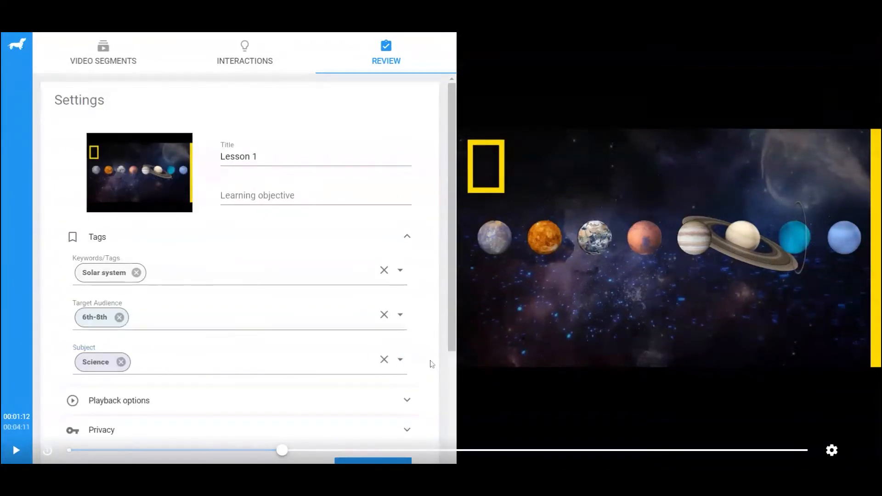
scroll(down, 3)
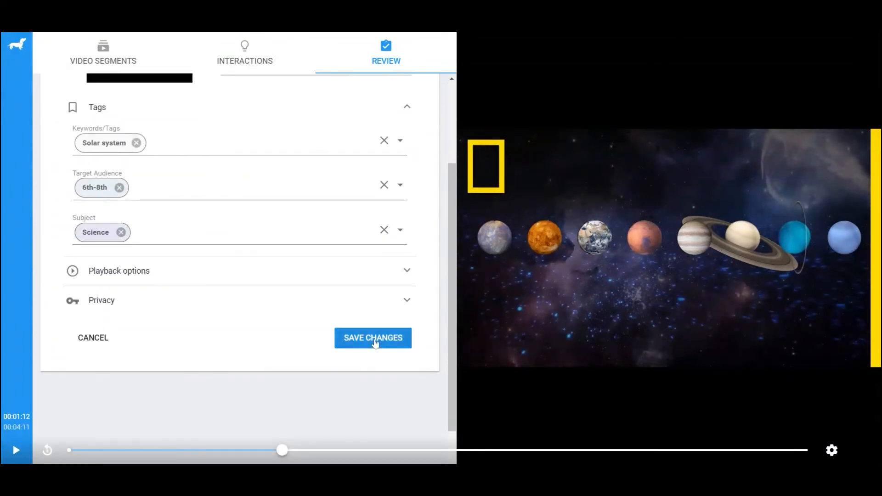
click(372, 338)
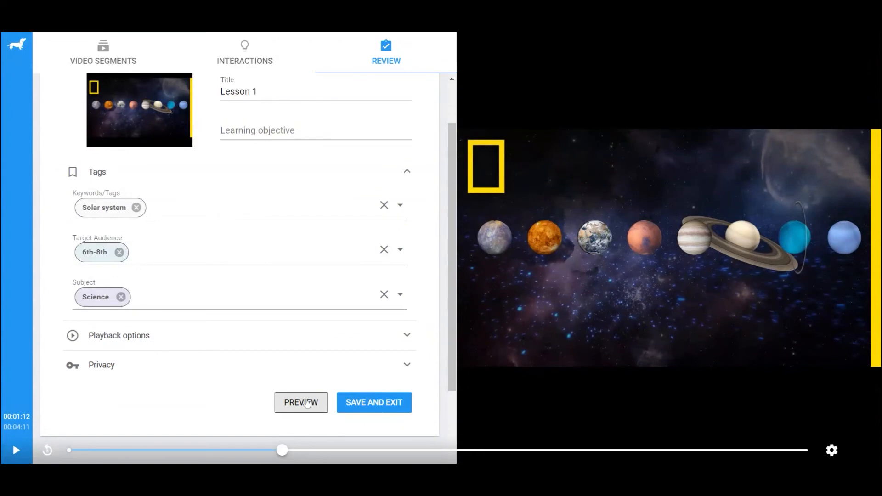
click(301, 403)
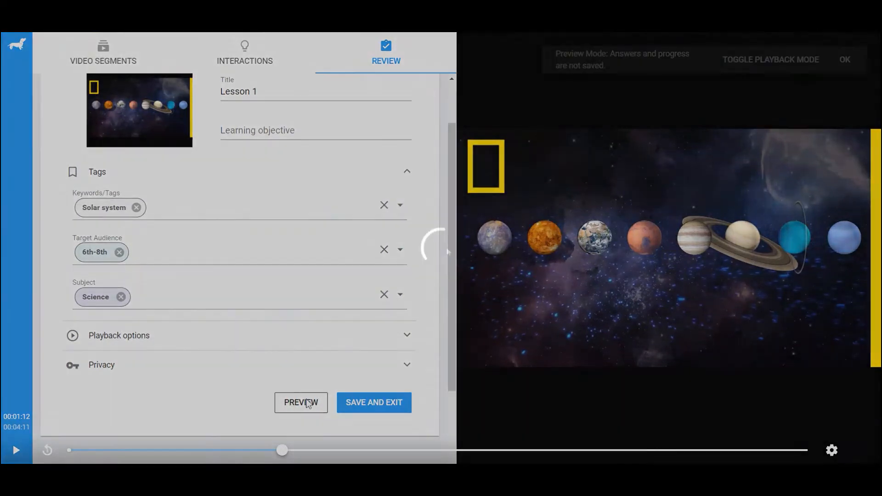
click(300, 403)
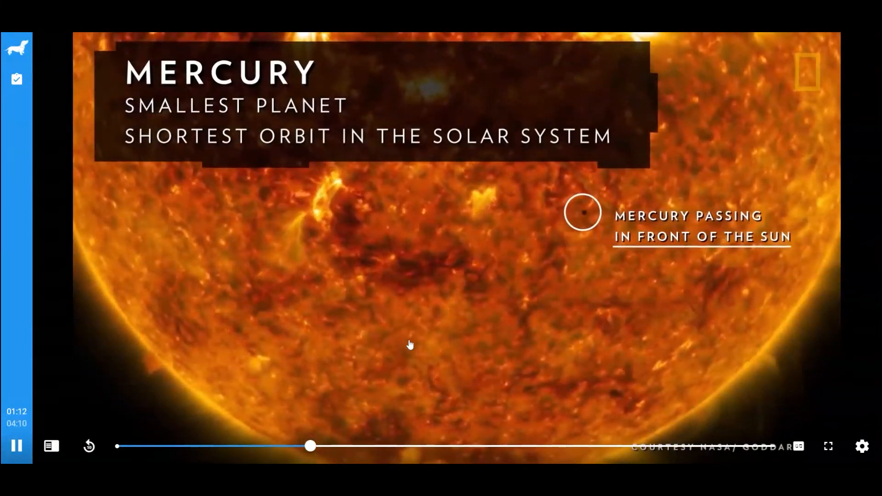
click(51, 113)
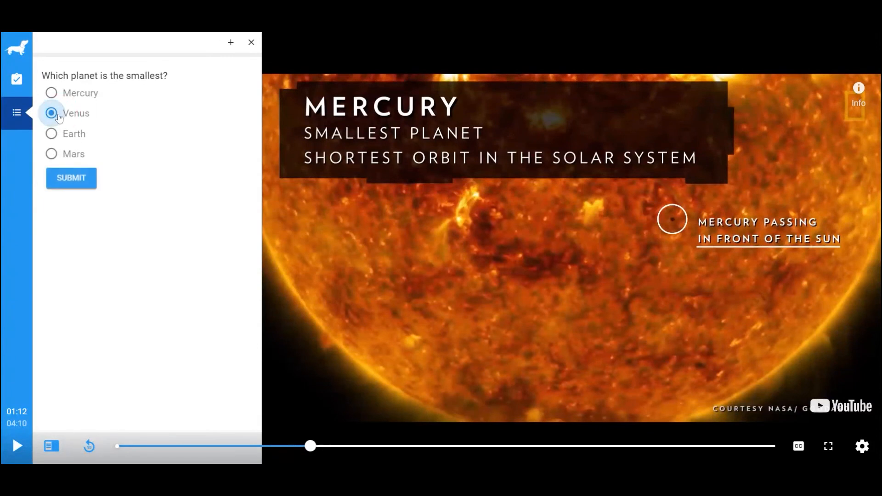
click(71, 178)
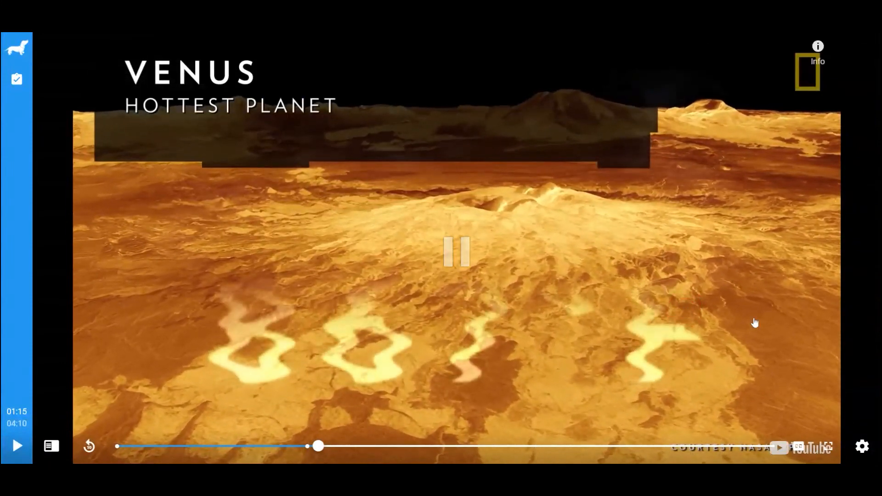
click(862, 446)
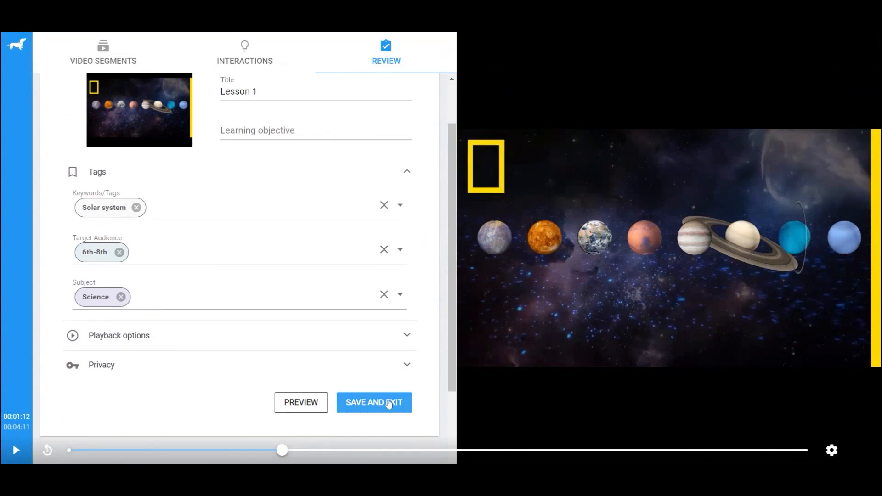
Step: Save and exit the Lesson 1 bulb, then view it in My Bulbs
click(374, 403)
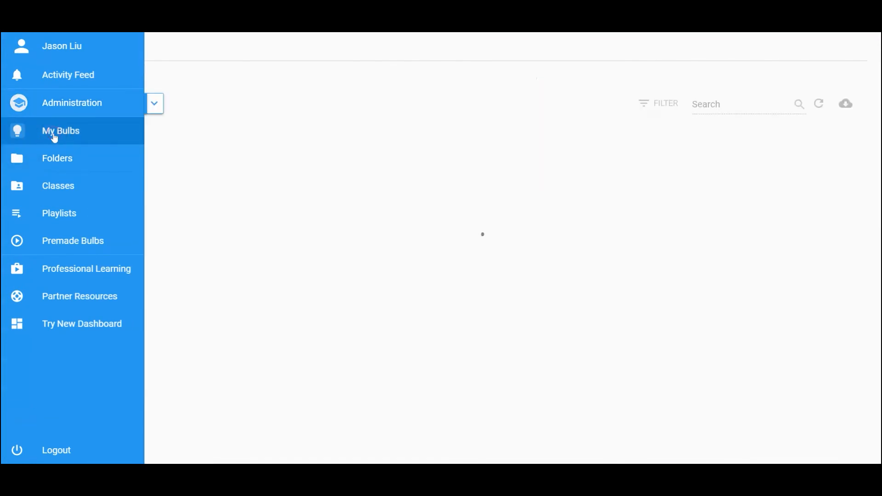
click(60, 130)
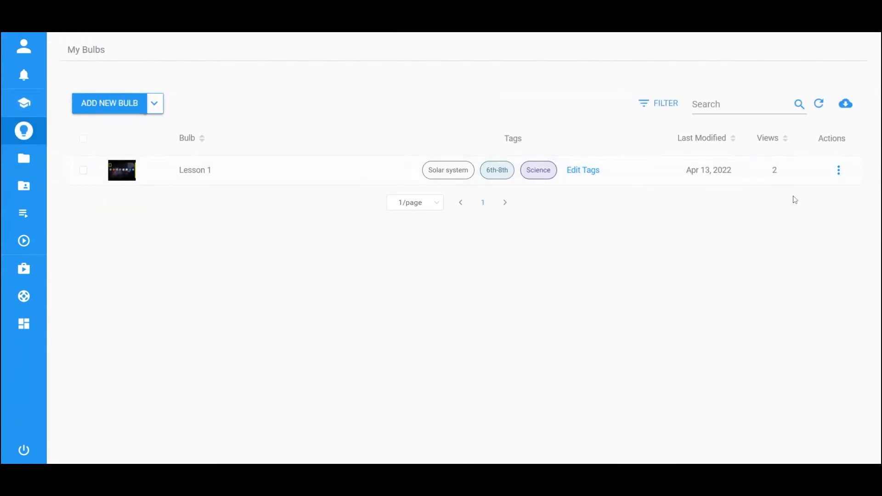